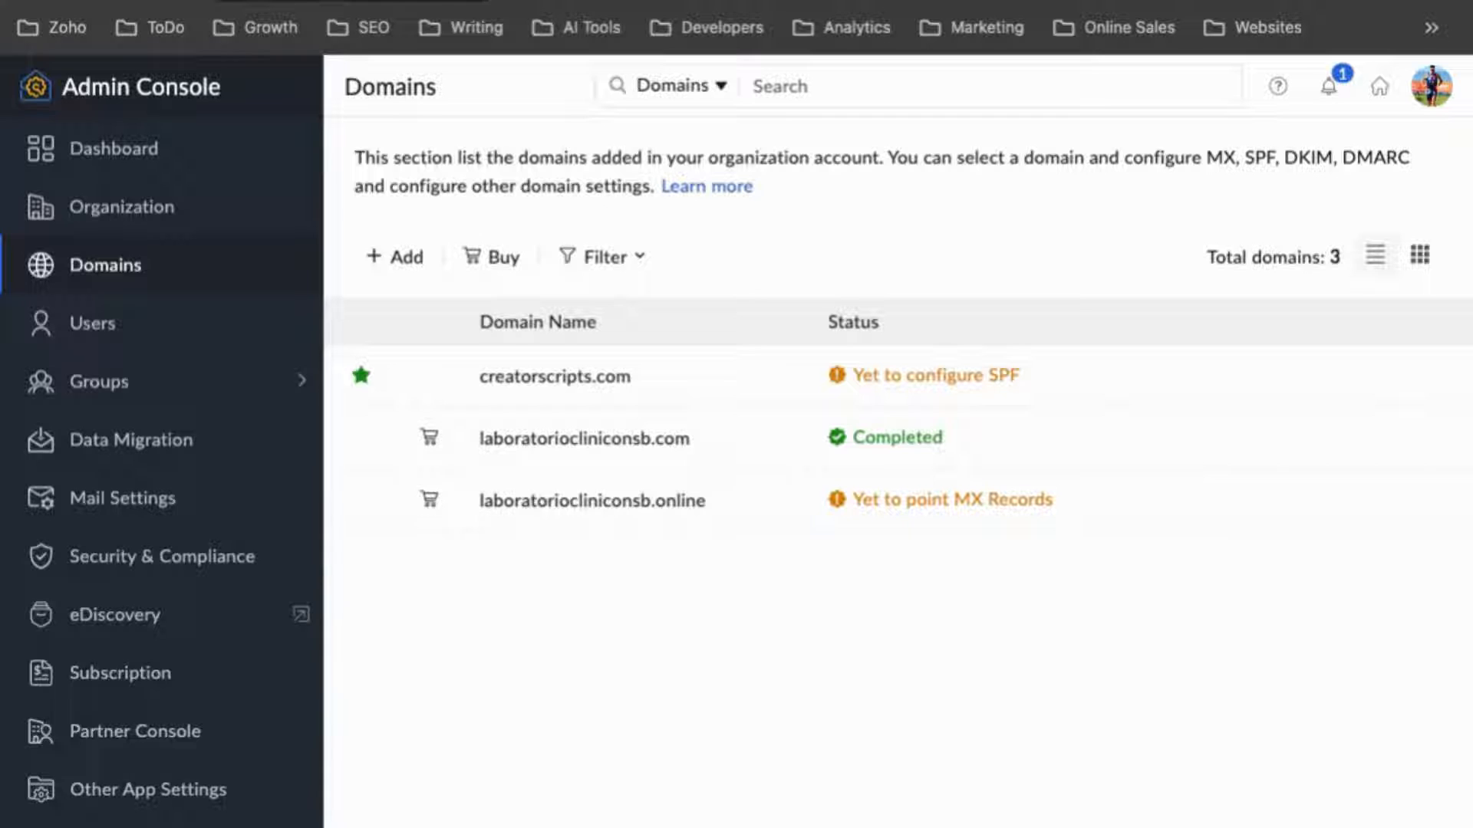
pyautogui.moveTo(706, 528)
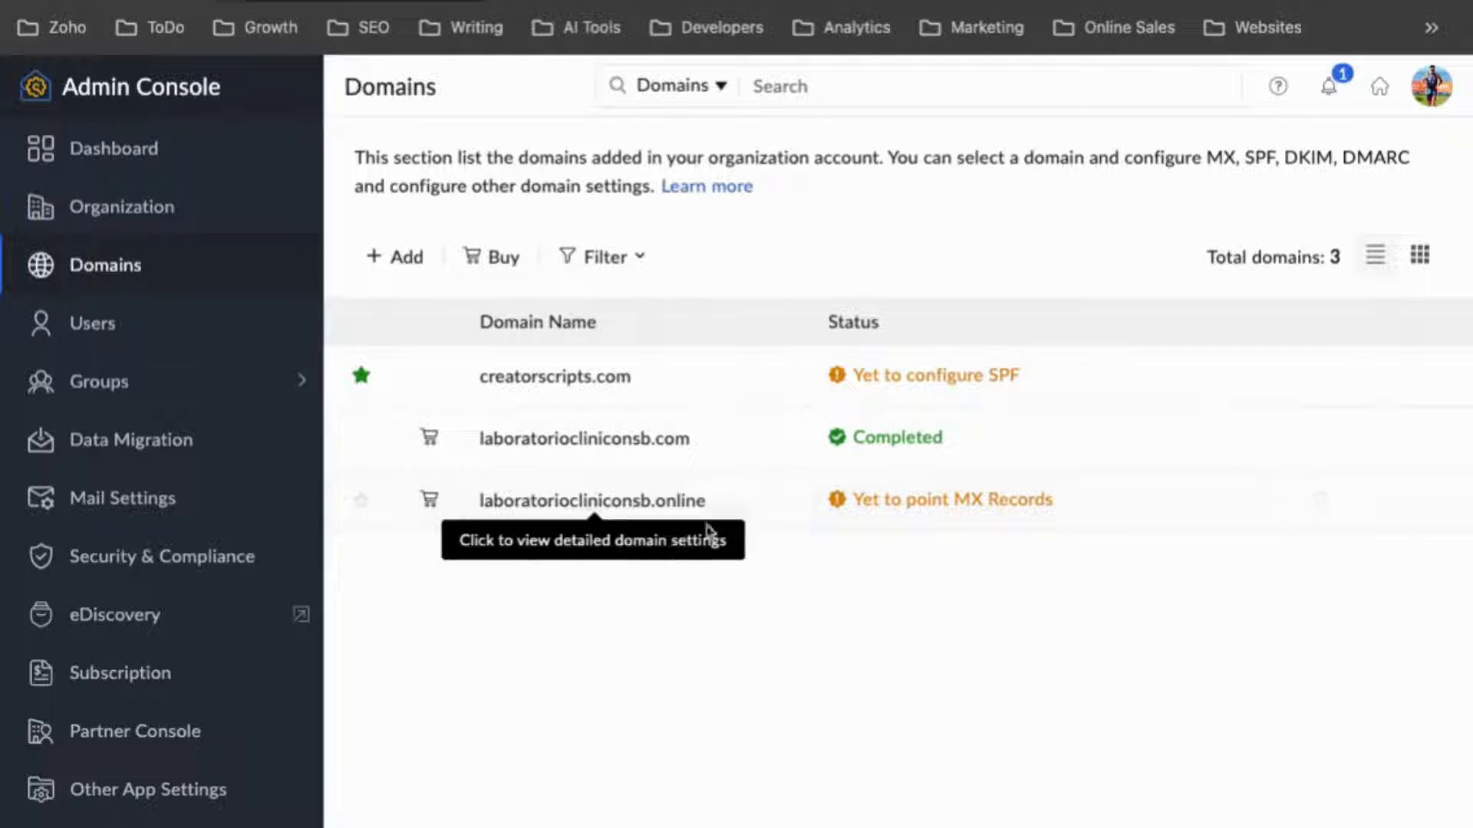
pyautogui.moveTo(124, 266)
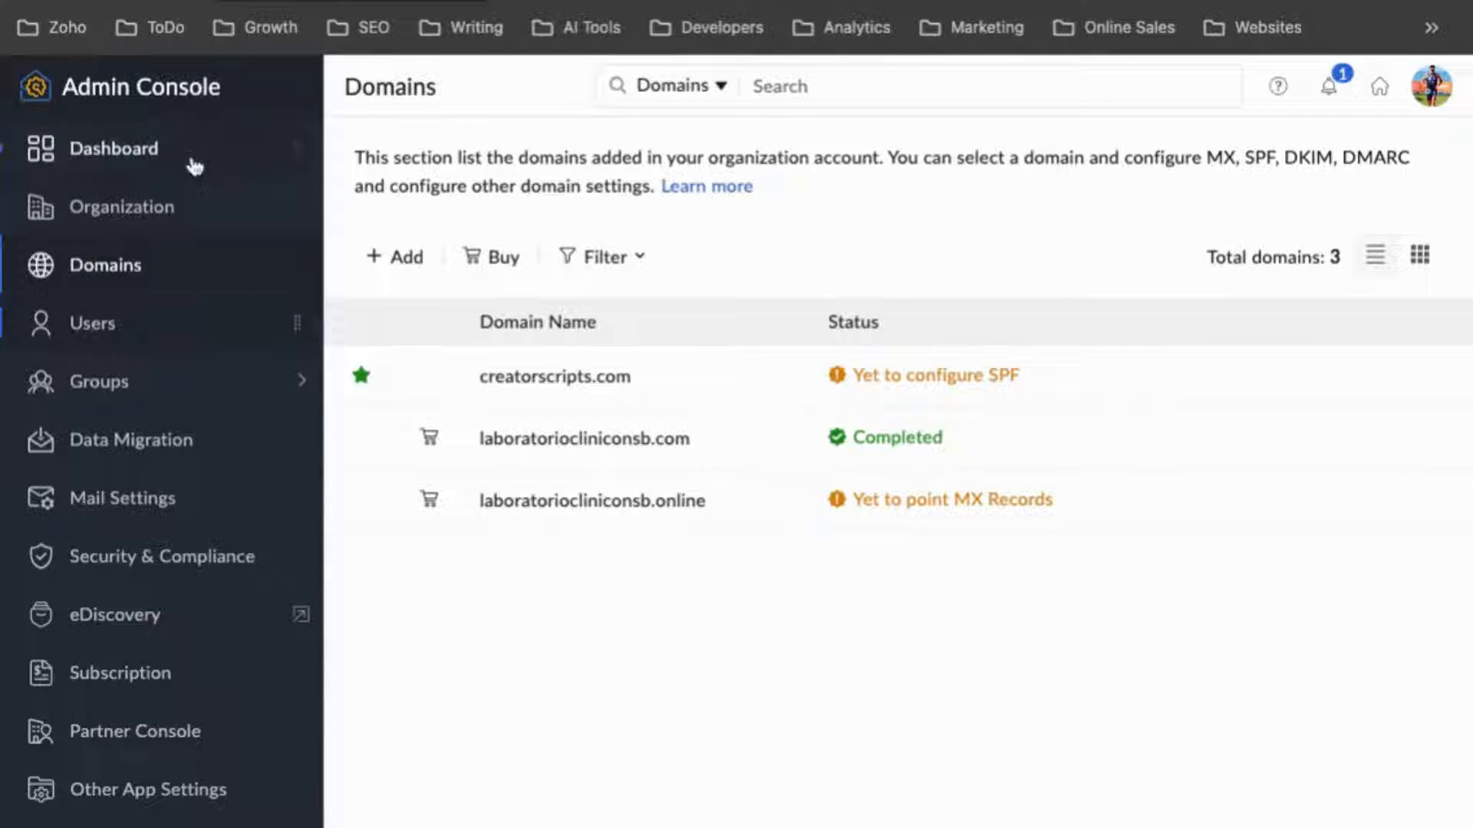
pyautogui.moveTo(141, 110)
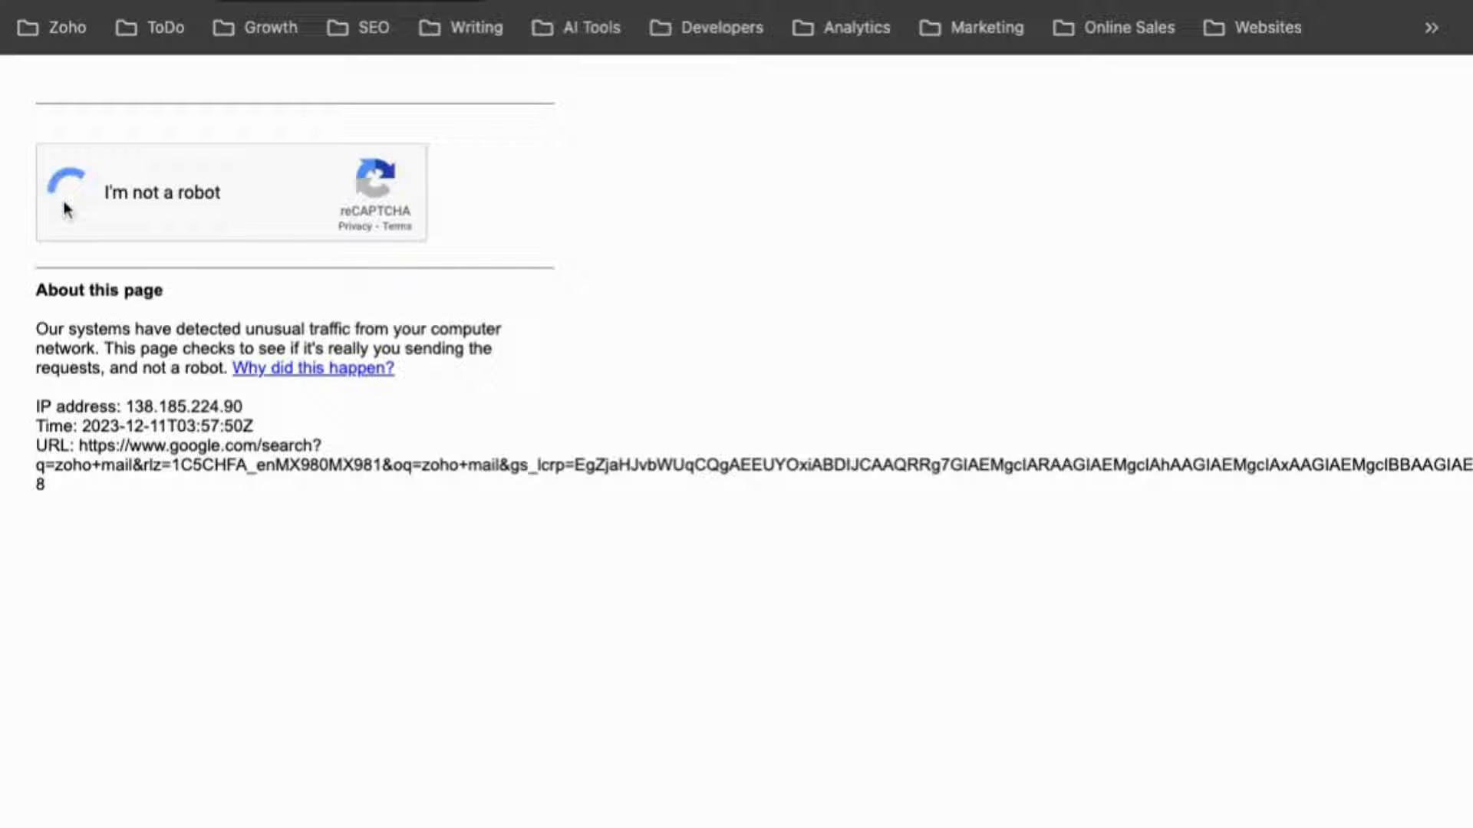
# Step: Confirm 'I'm not a robot' on Google's unusual-traffic verification page
pyautogui.click(64, 193)
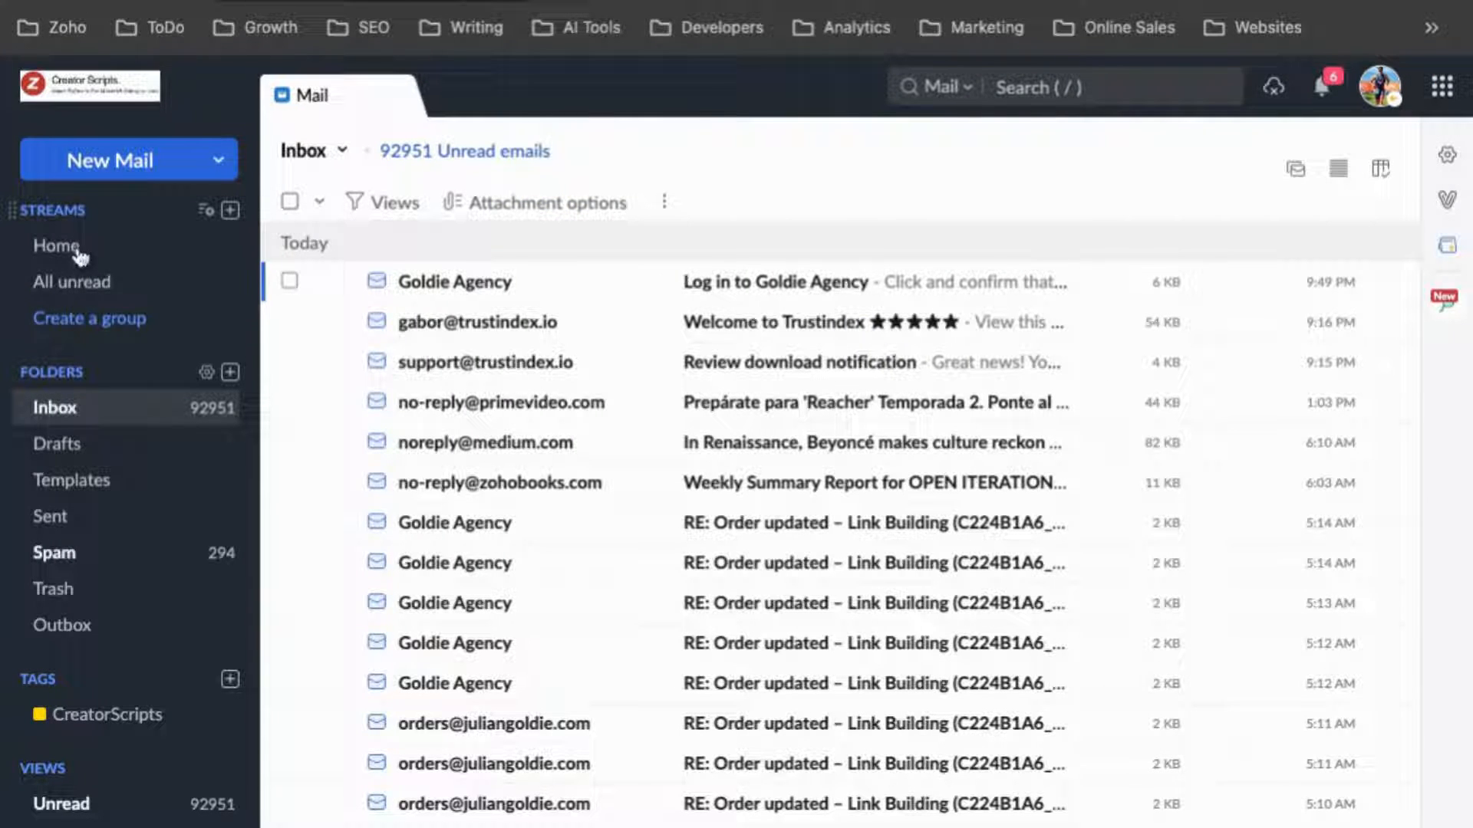
# Step: Reach the Admin Console from the account profile avatar's panel
pyautogui.click(1379, 86)
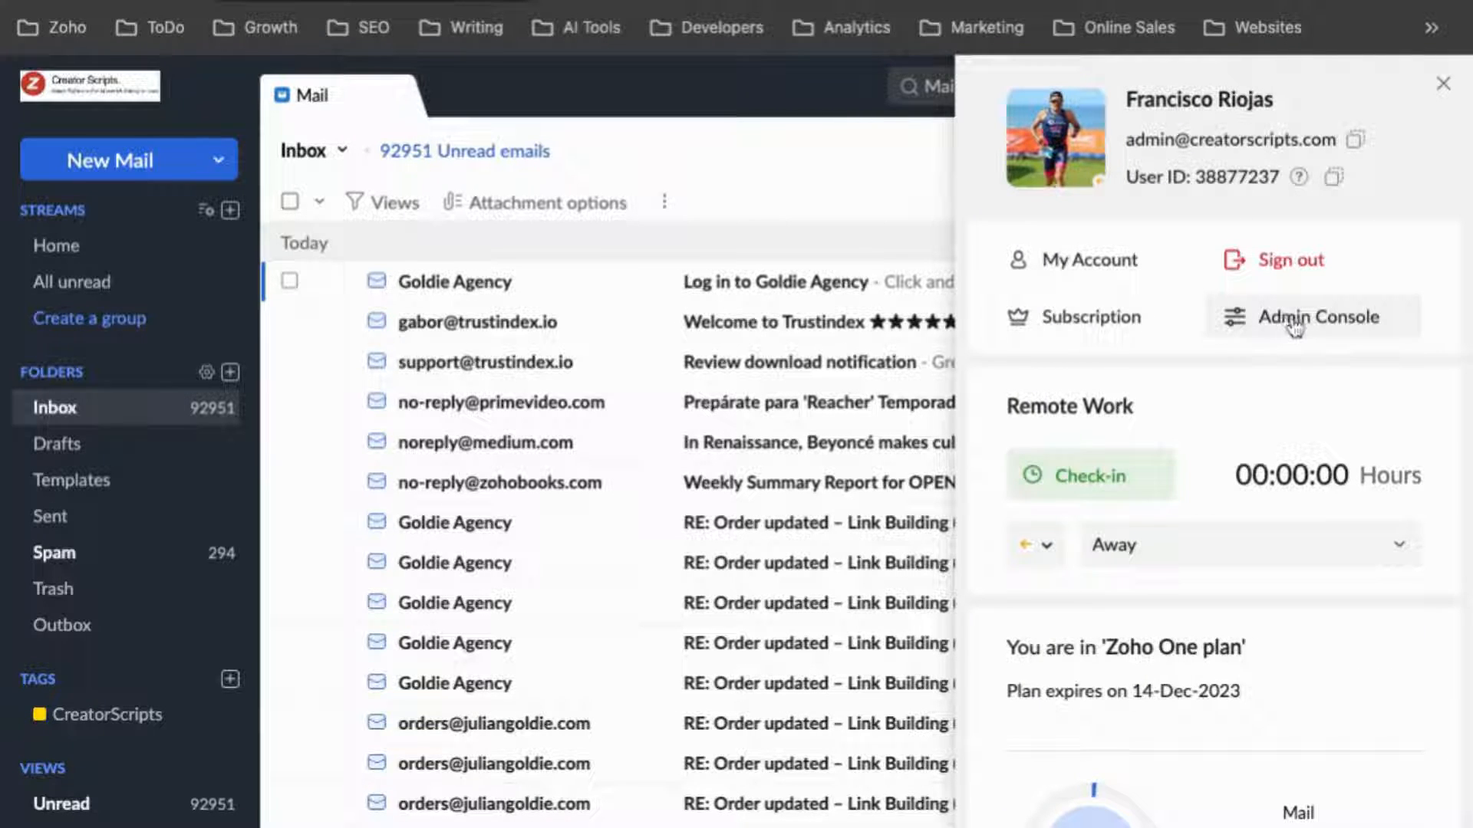
pyautogui.click(1444, 83)
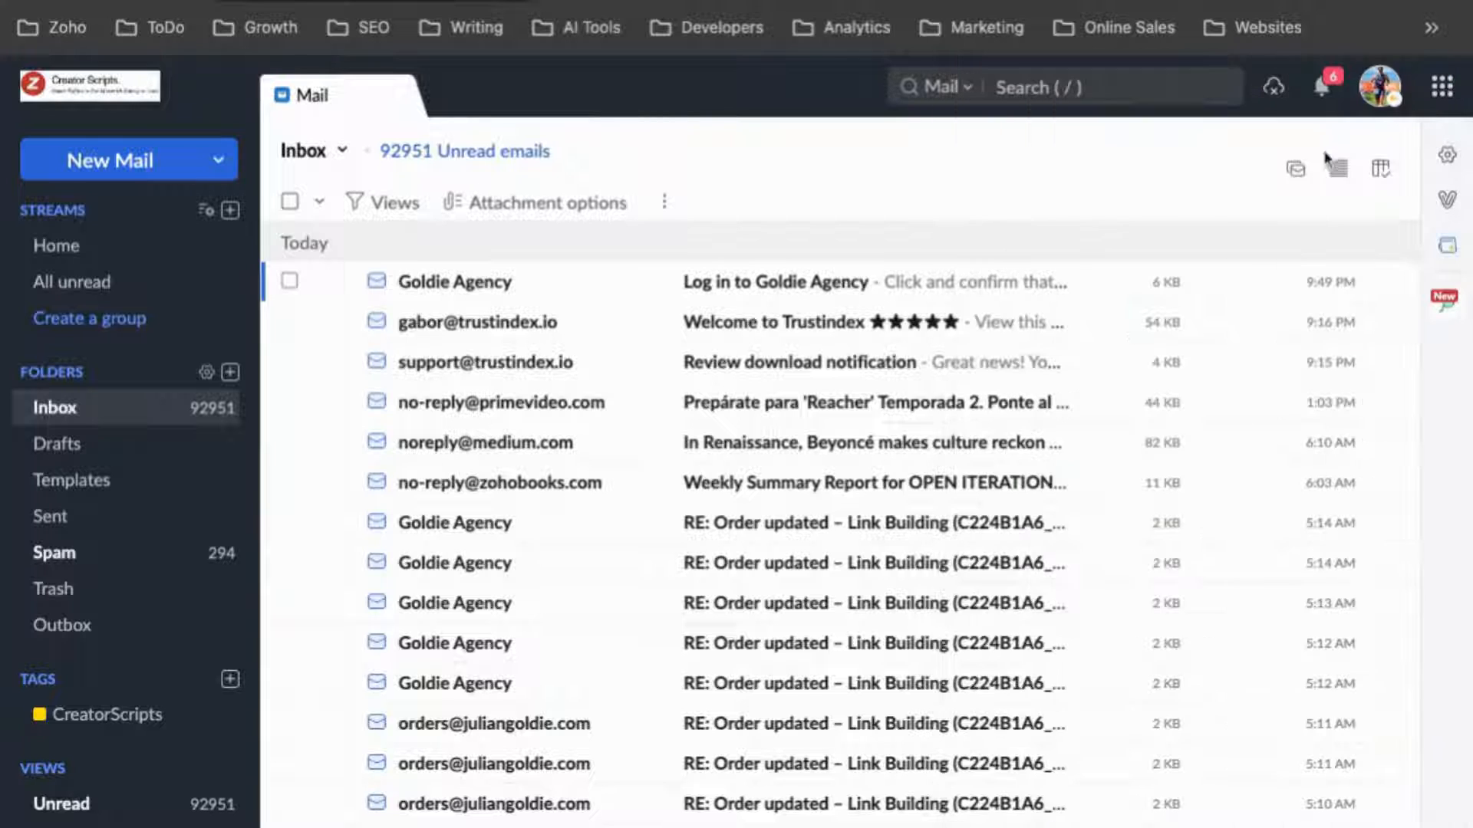
pyautogui.click(1378, 85)
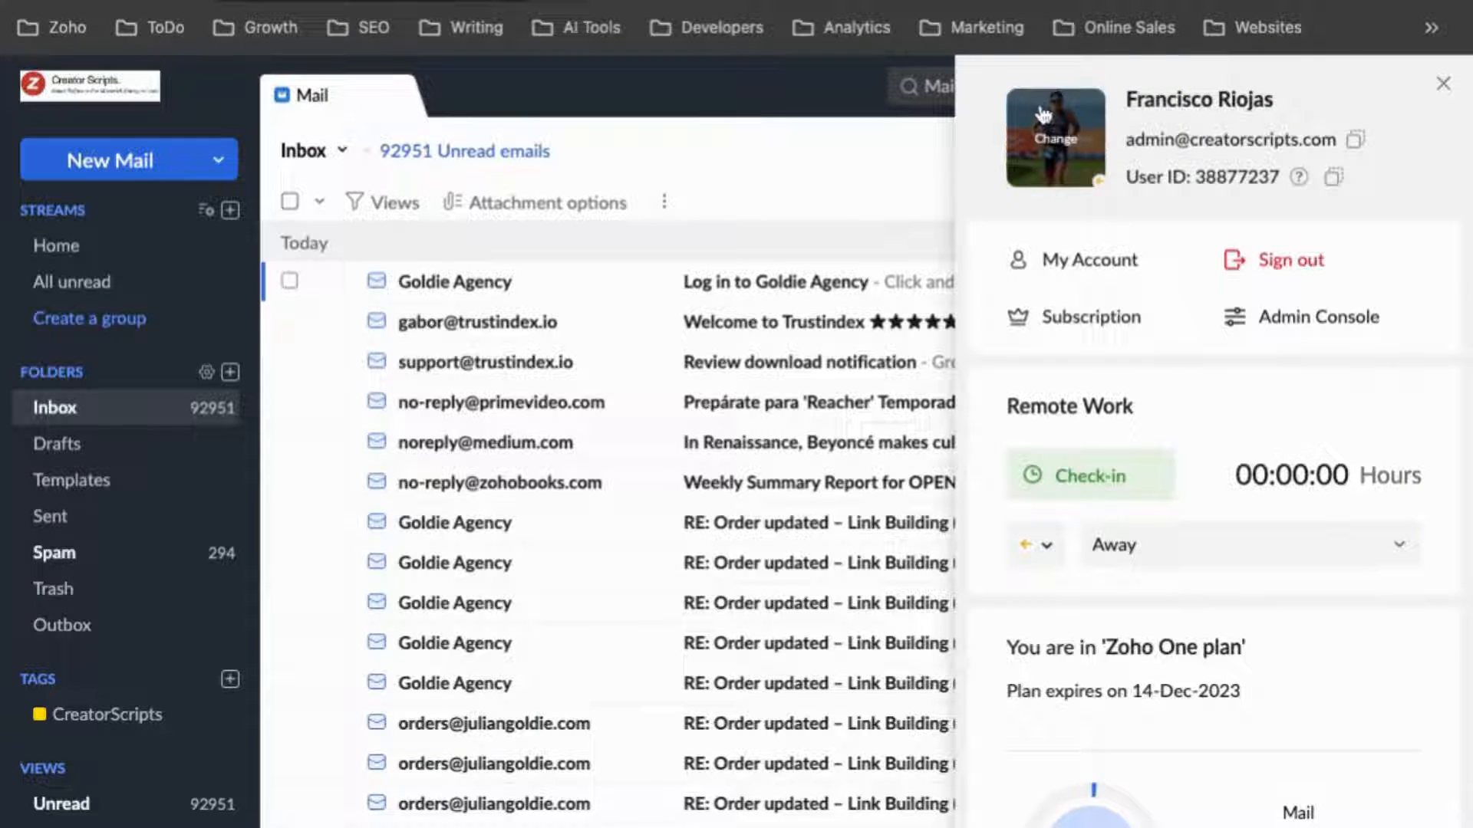
pyautogui.click(1316, 316)
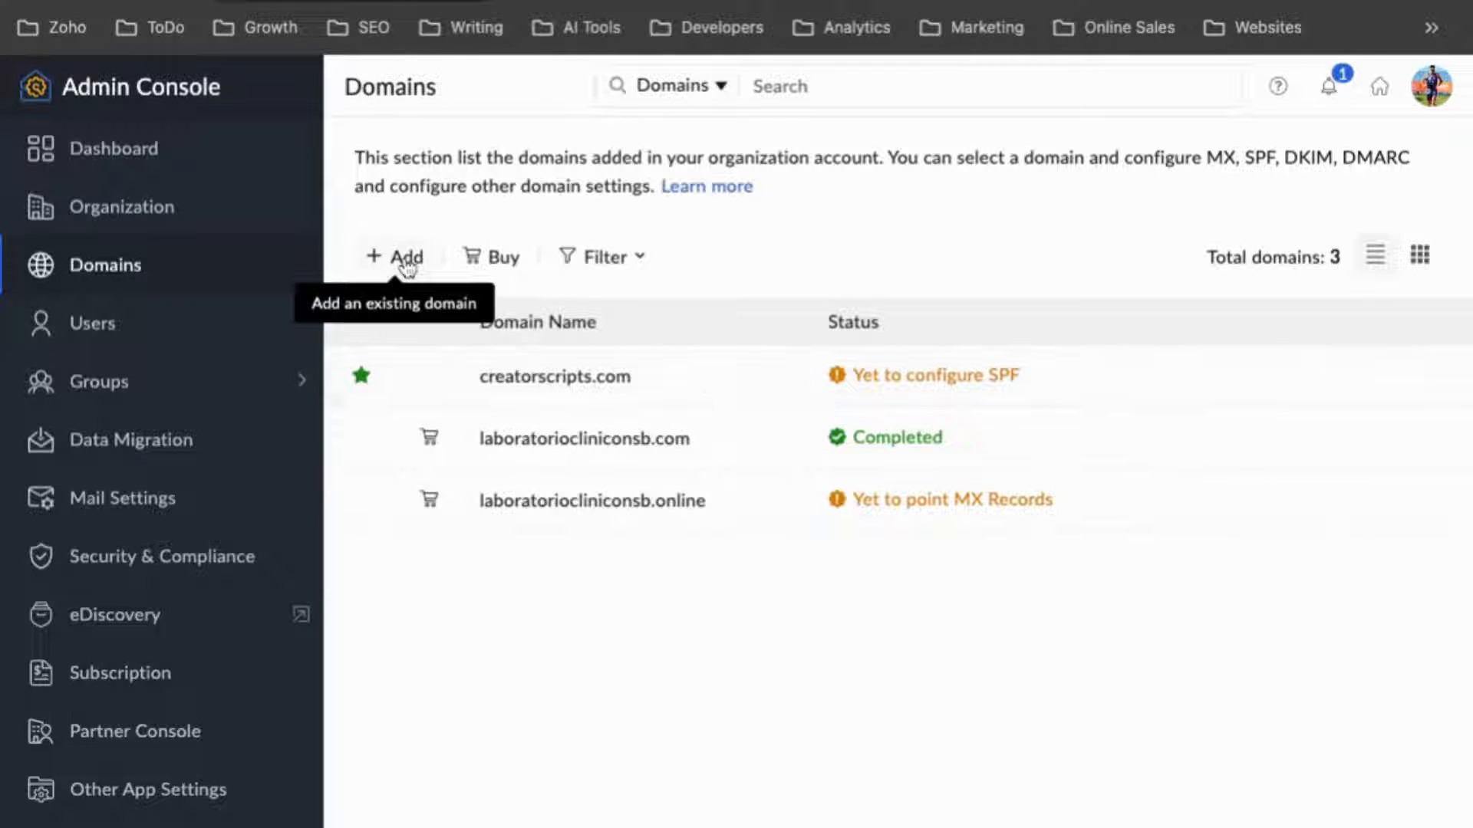
pyautogui.moveTo(187, 324)
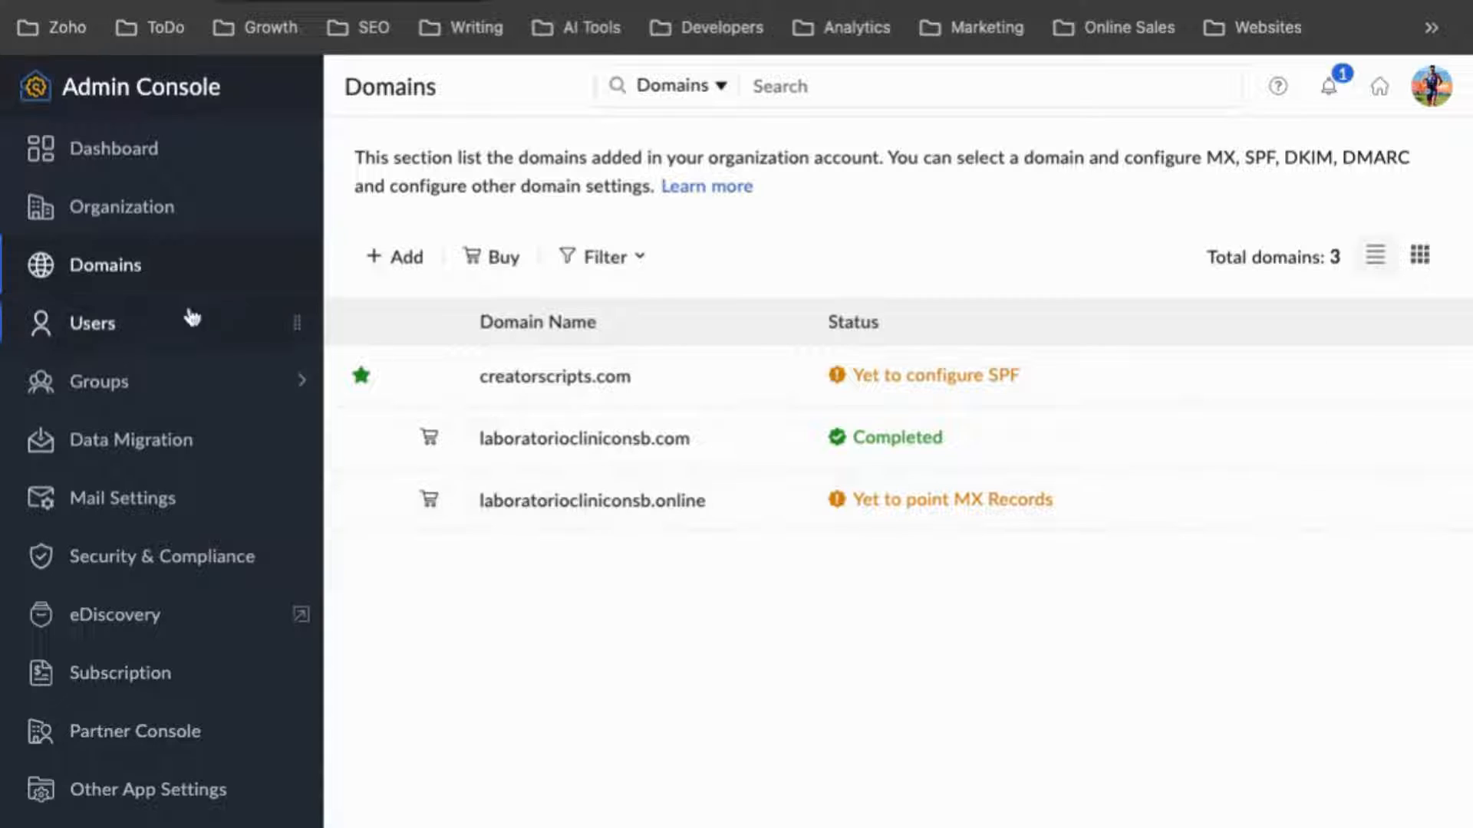
pyautogui.moveTo(404, 115)
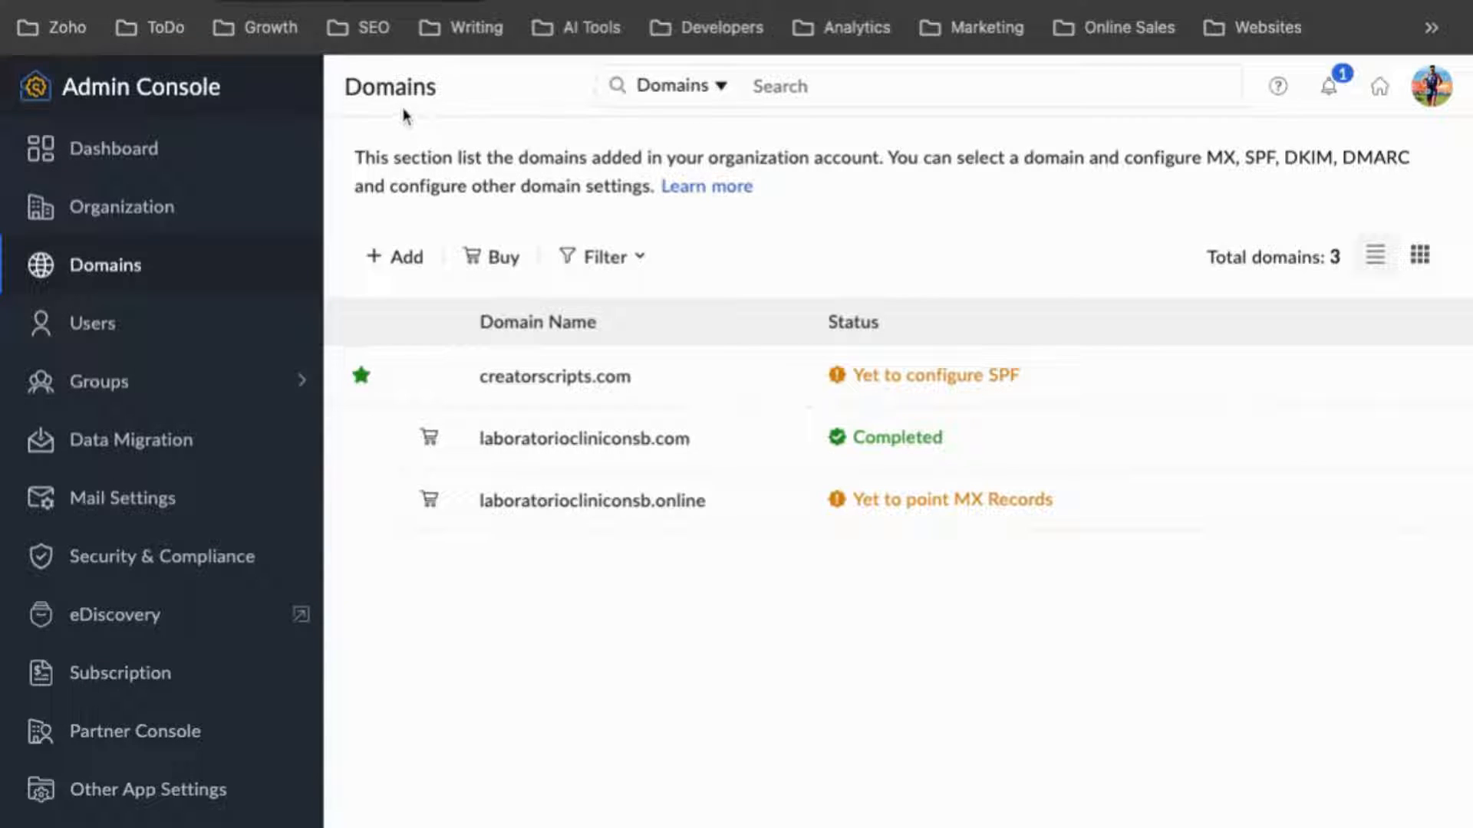